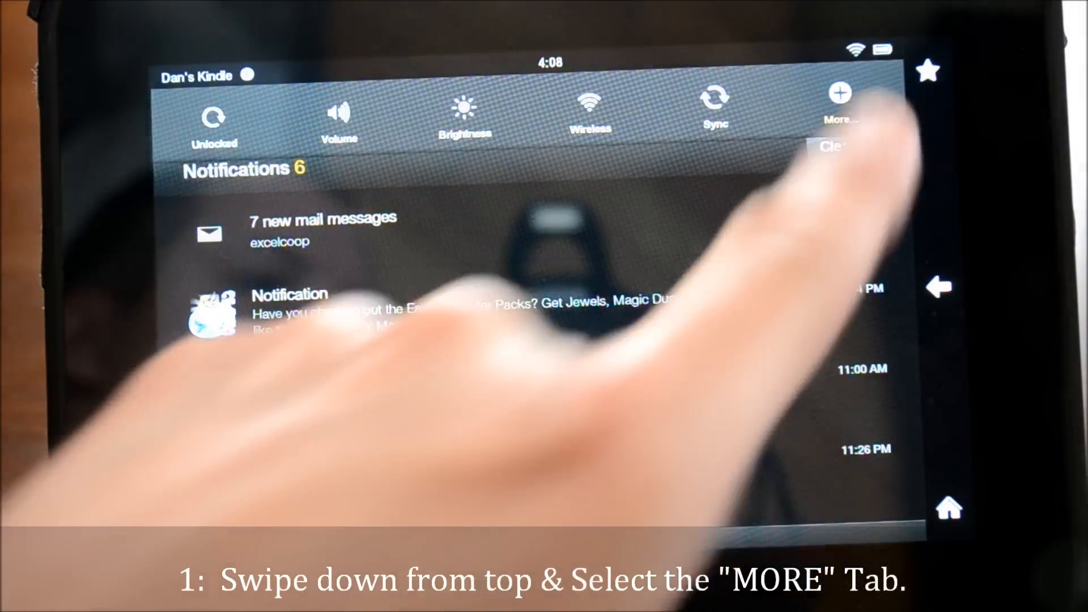
Navigate from full settings through Applications to the Installed Applications list.
click(840, 104)
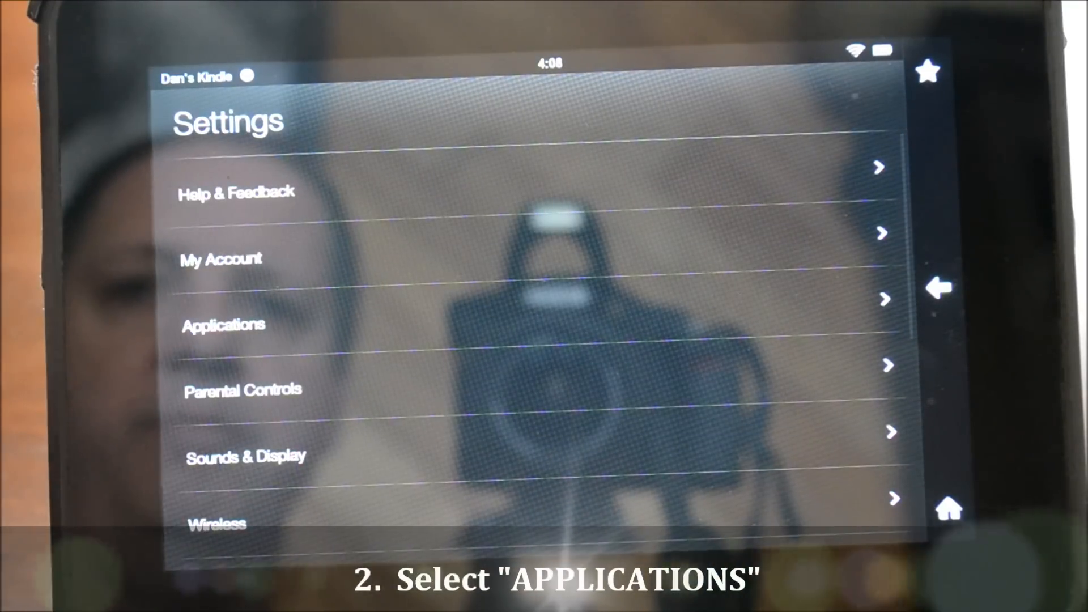
click(223, 326)
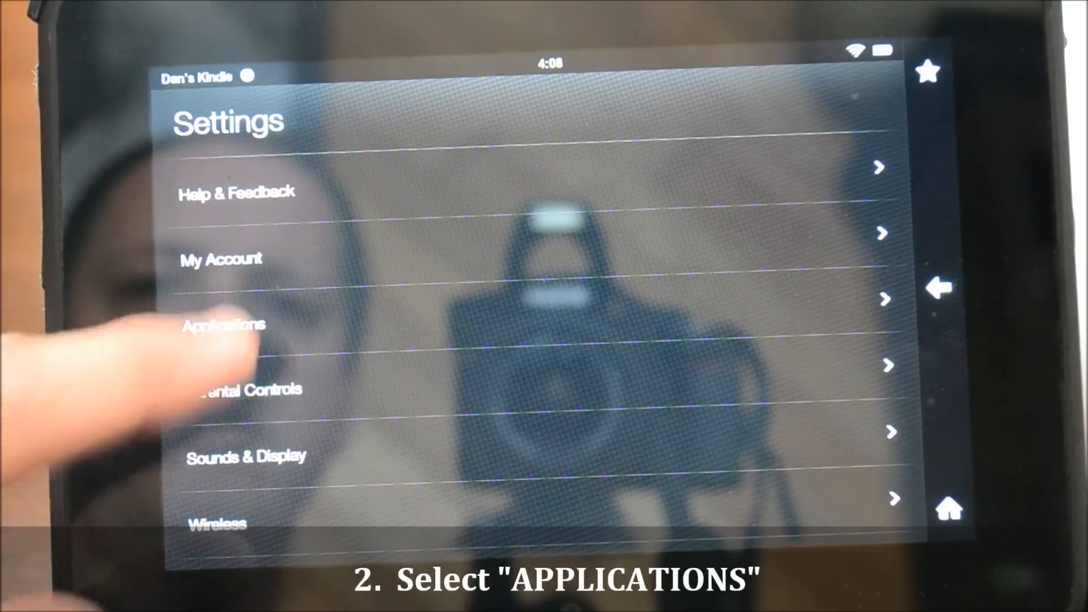
click(221, 325)
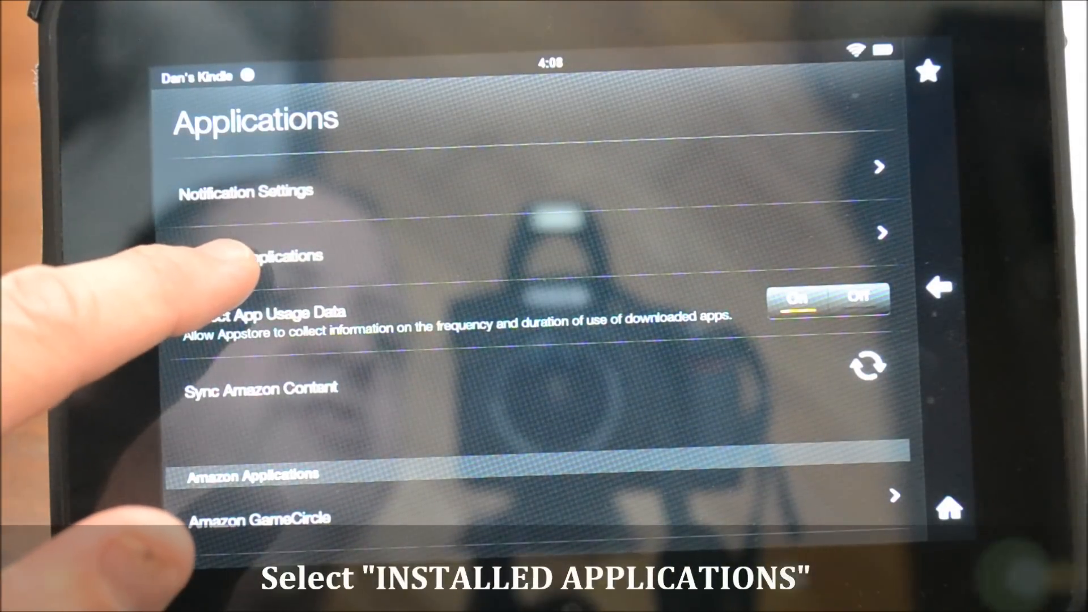
click(257, 255)
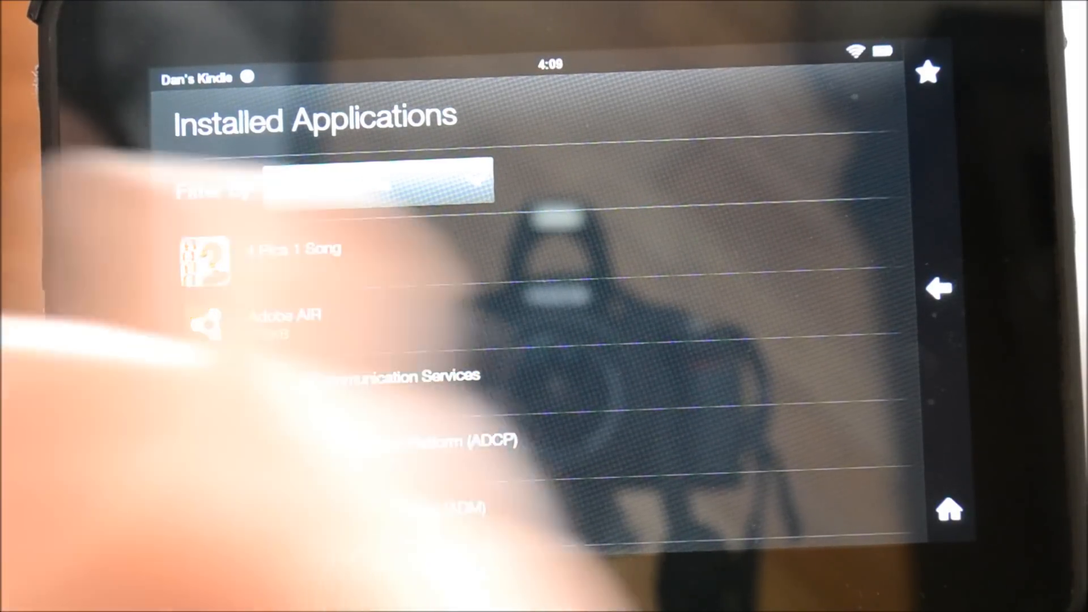
Scroll the installed apps list and bring up Amazon Video's Application Details page.
scroll(down, 3)
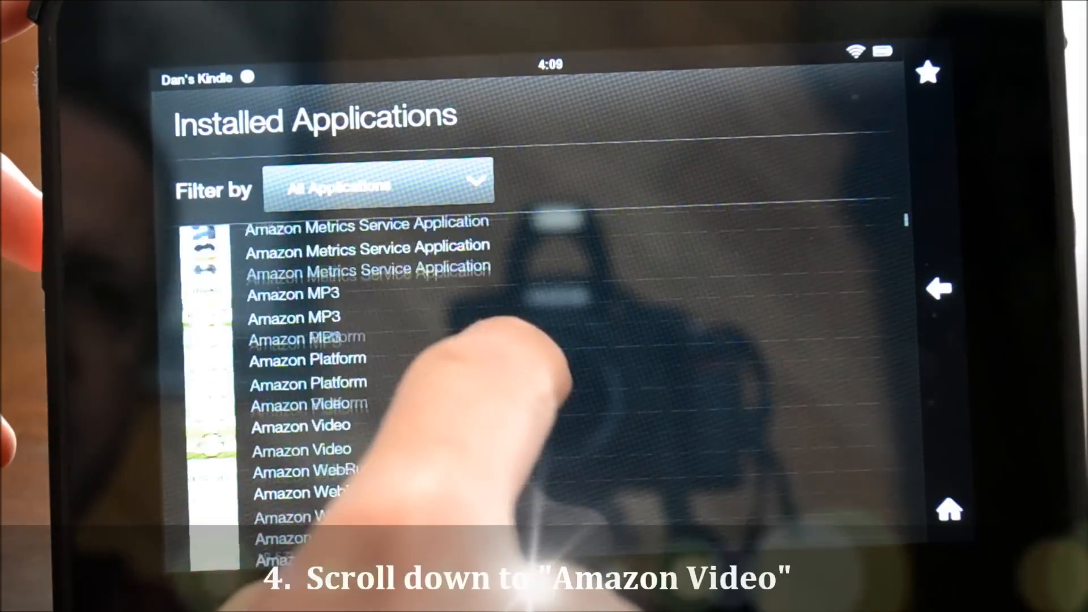
scroll(down, 3)
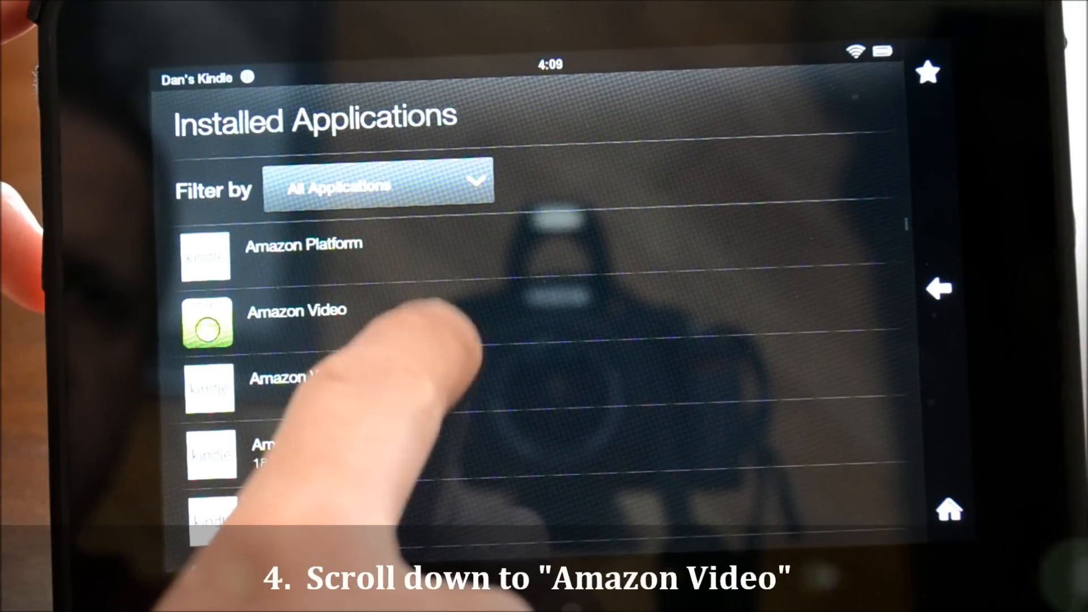
scroll(down, 3)
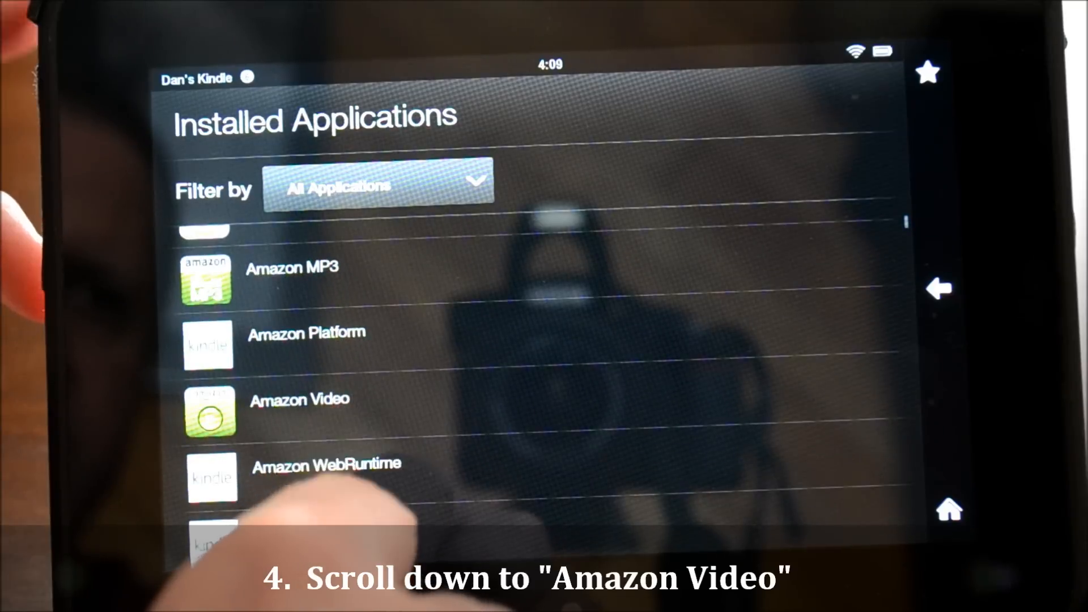
click(298, 399)
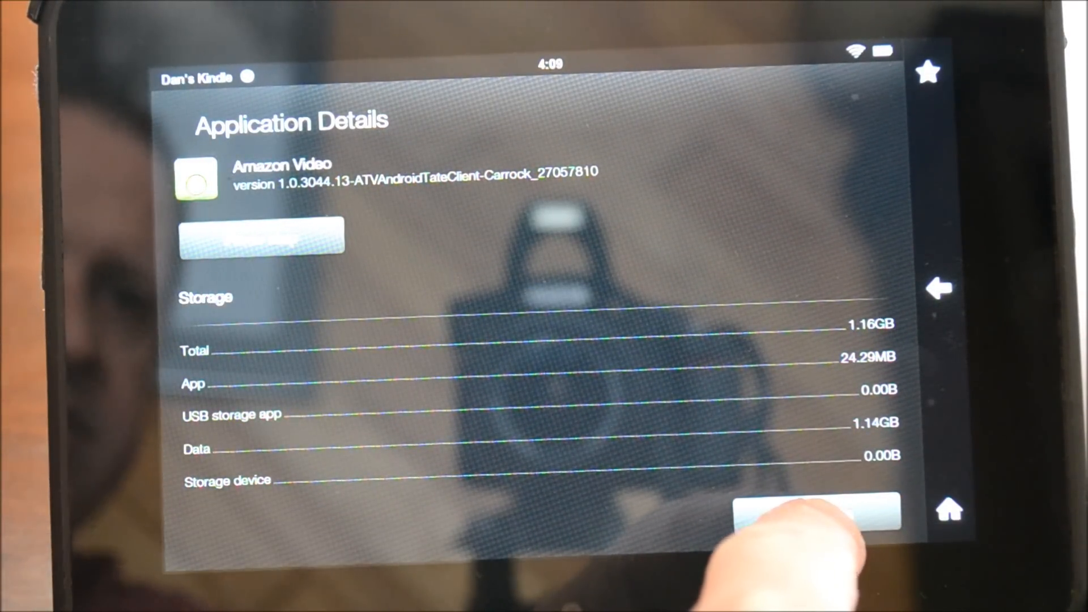
Clear Amazon Video's data and confirm the Delete App Data? prompt with OK.
click(816, 512)
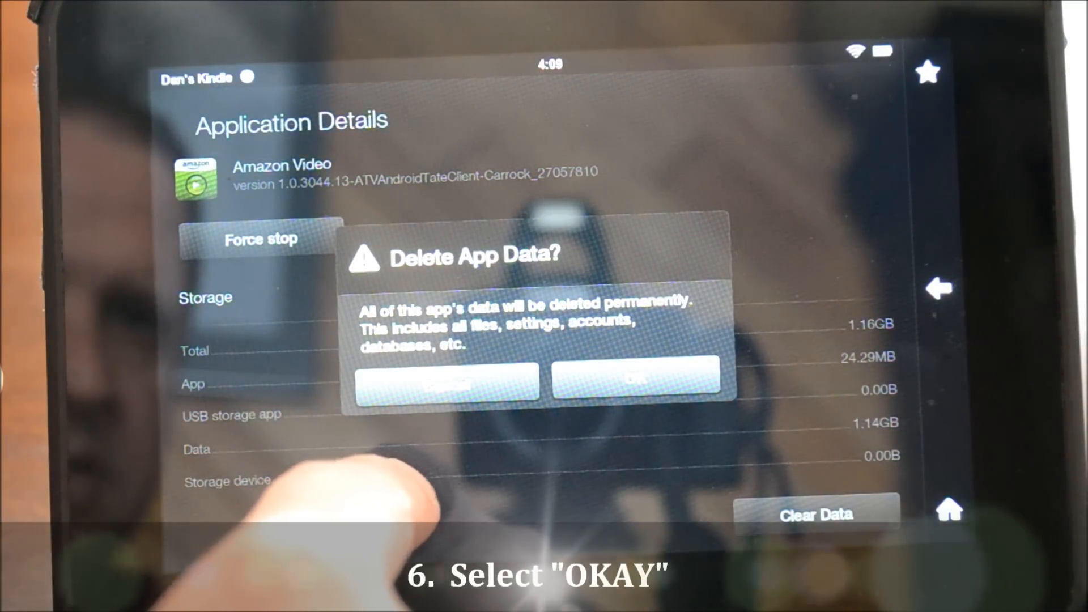
click(636, 379)
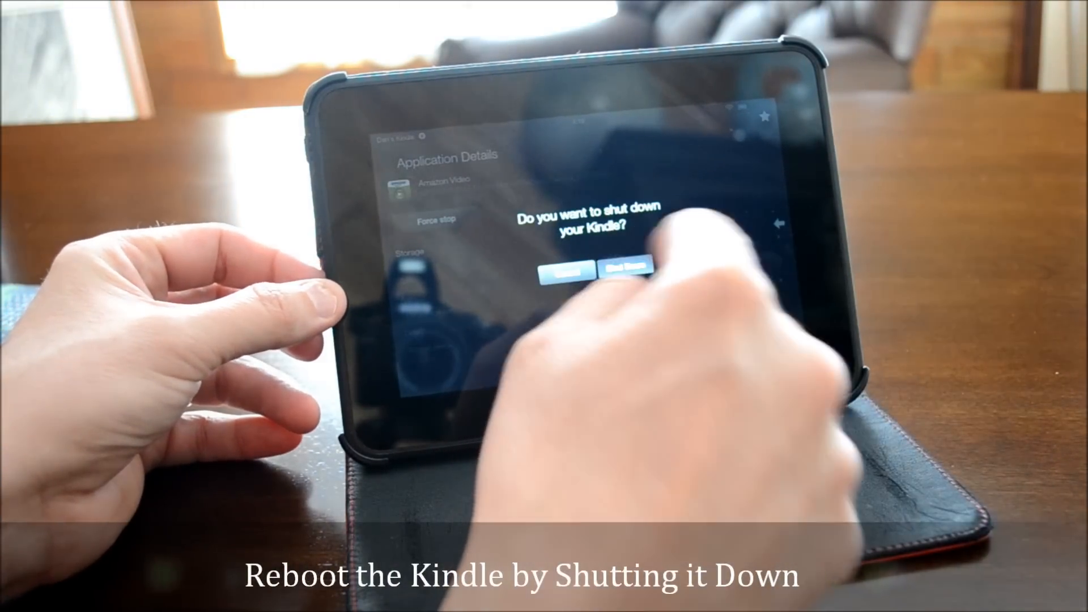
Confirm Shut Down in the power prompt so the Kindle can be restarted.
click(620, 270)
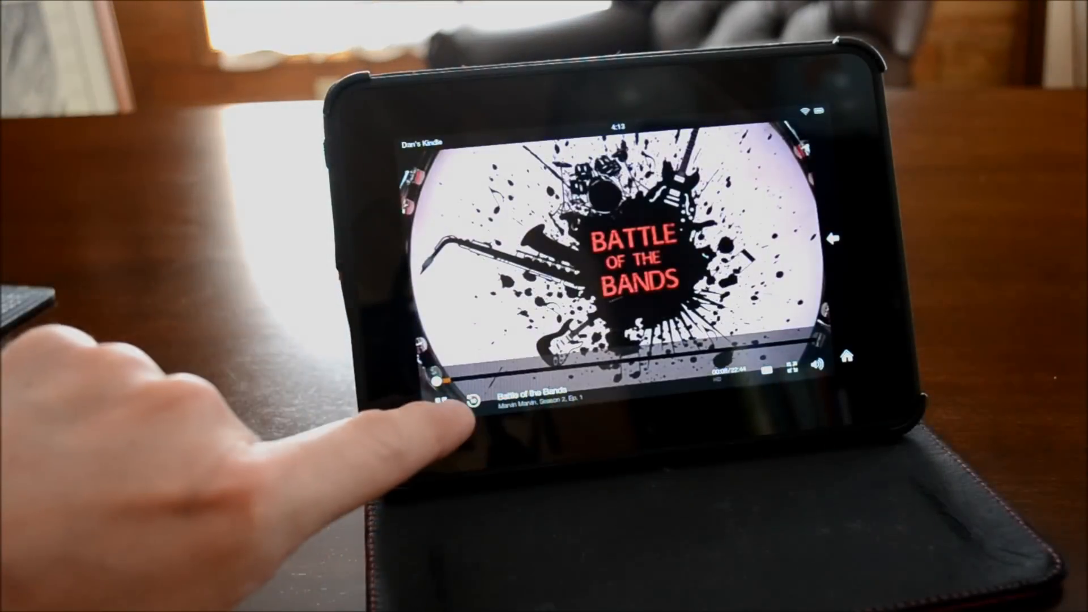
Use the playback control on the streaming Battle of the Bands episode.
click(445, 406)
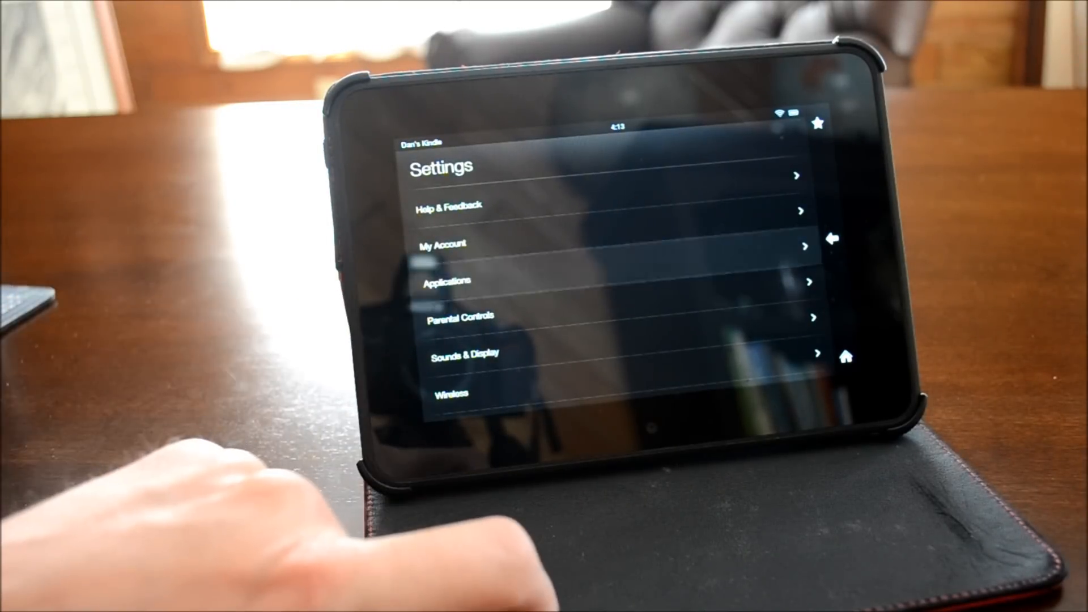
Return through Applications and Installed Applications to Amazon Video's details to check its storage.
click(447, 280)
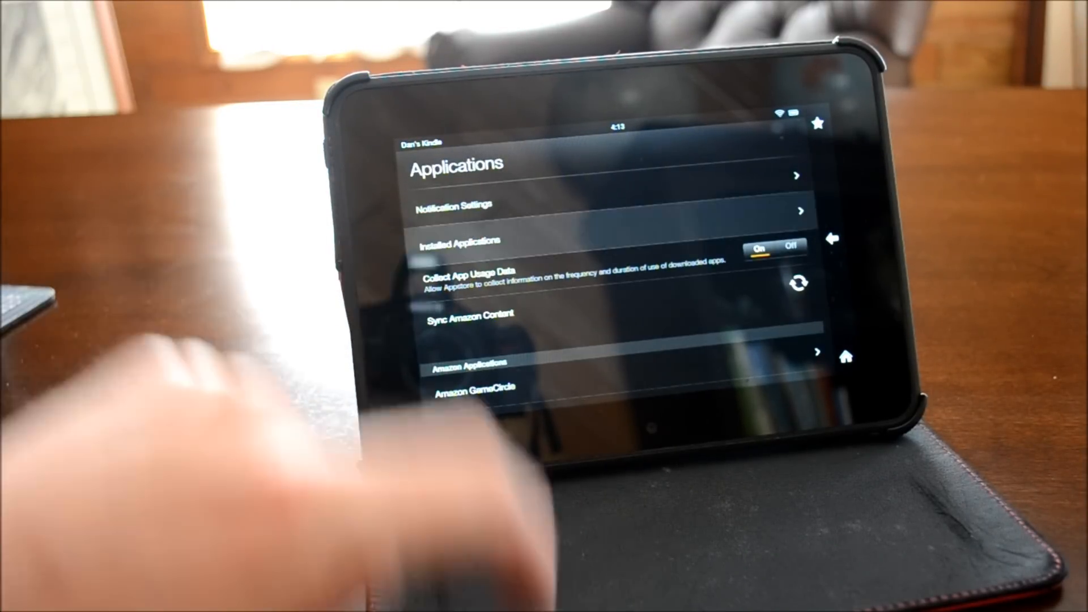
click(459, 241)
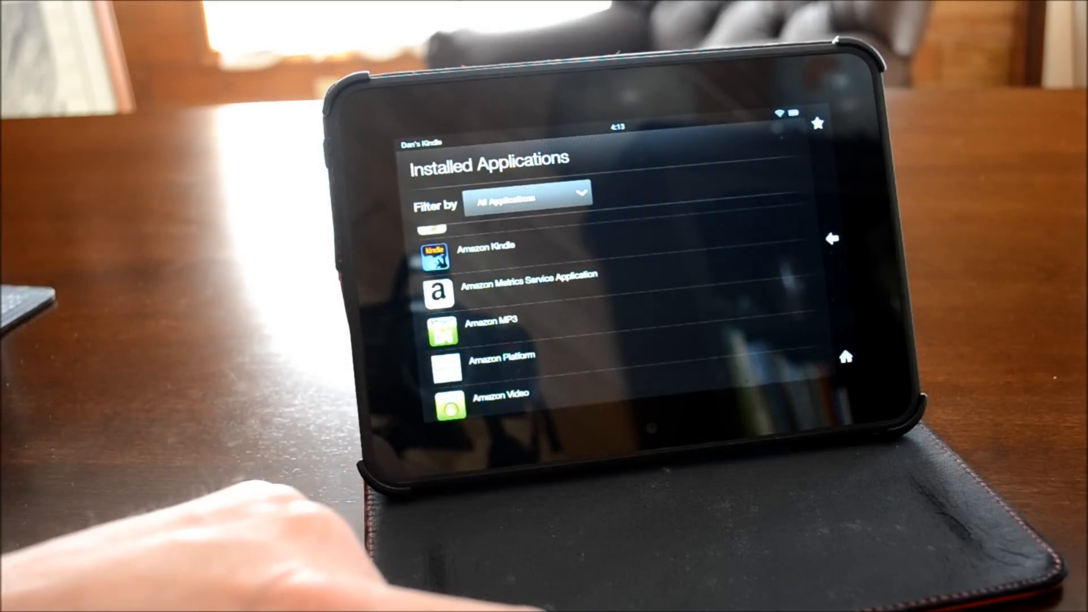
click(450, 403)
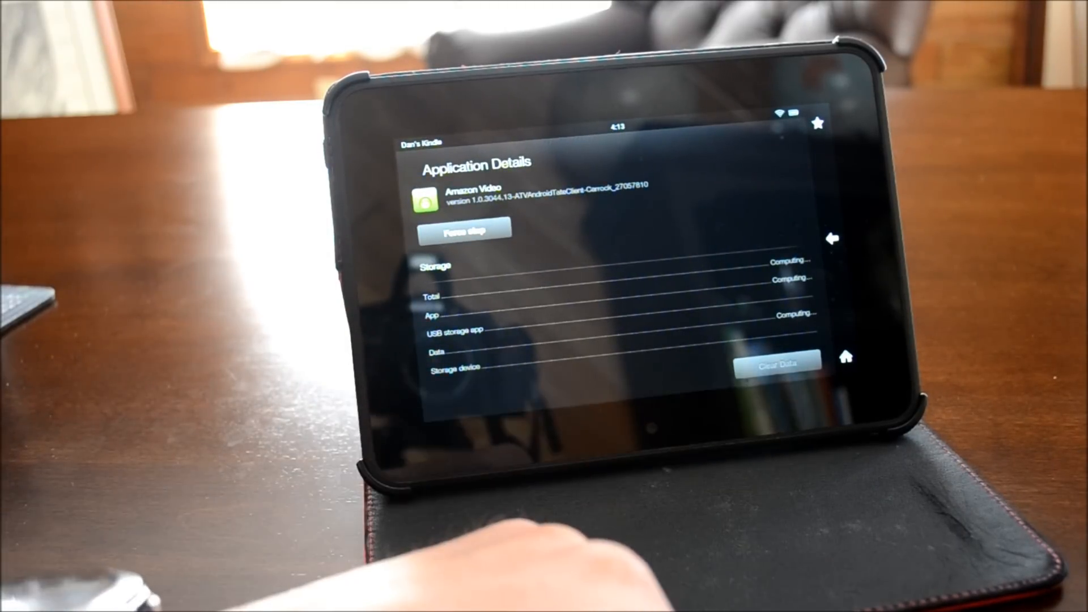